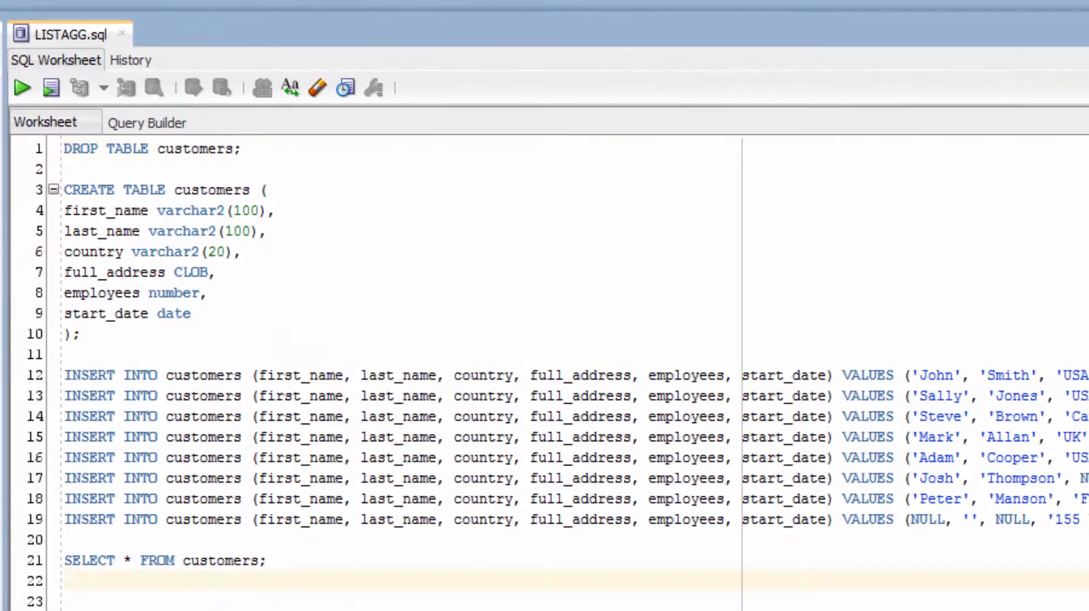
Run the Example 1 LISTAGG query to list all customer last names alphabetically, comma-separated.
click(48, 88)
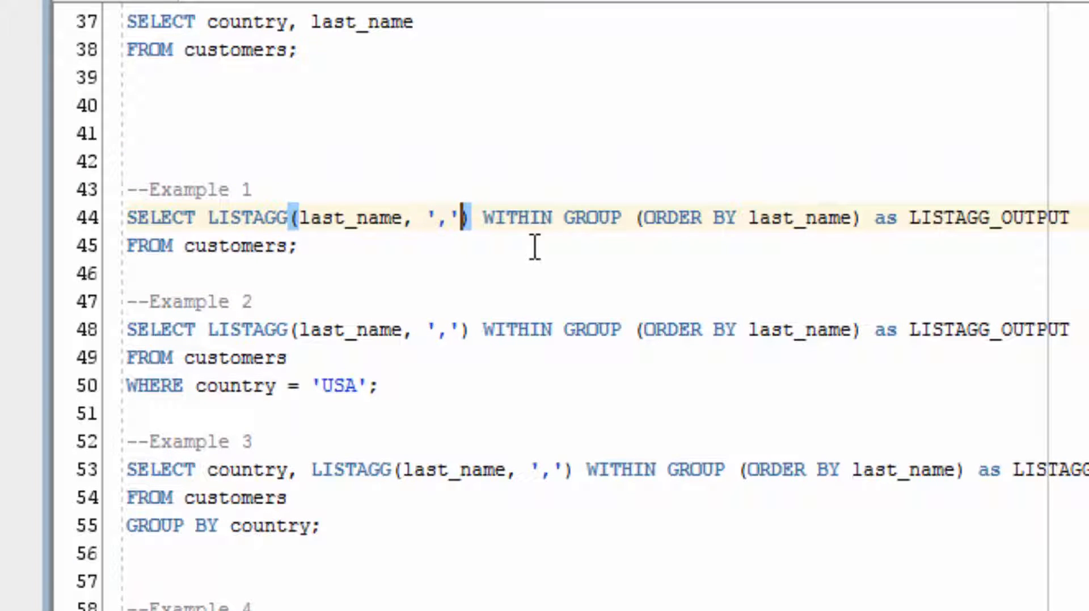
mouse_move(622, 218)
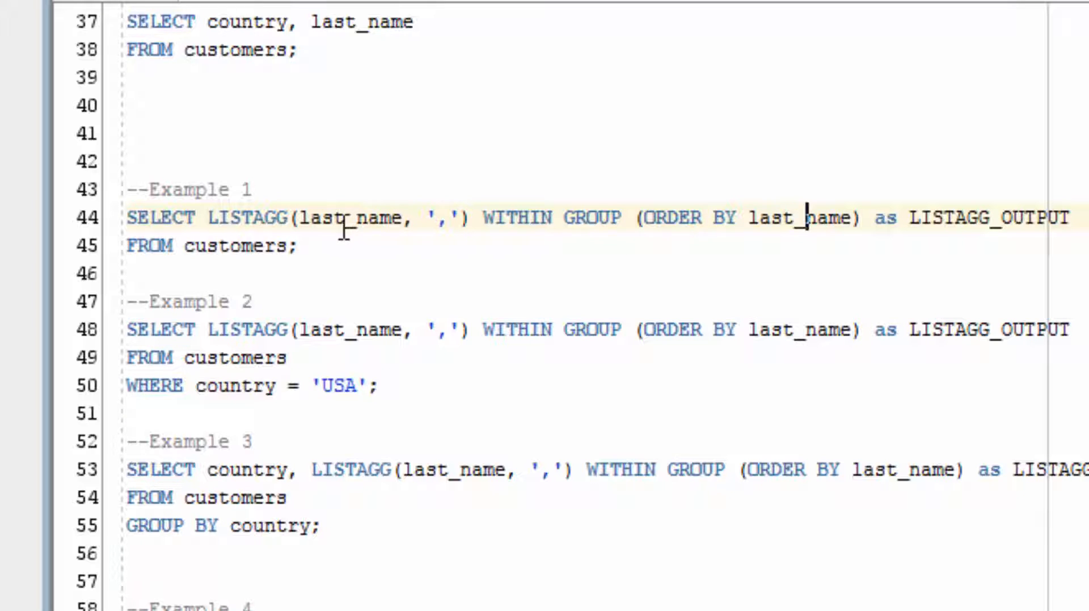
mouse_move(819, 236)
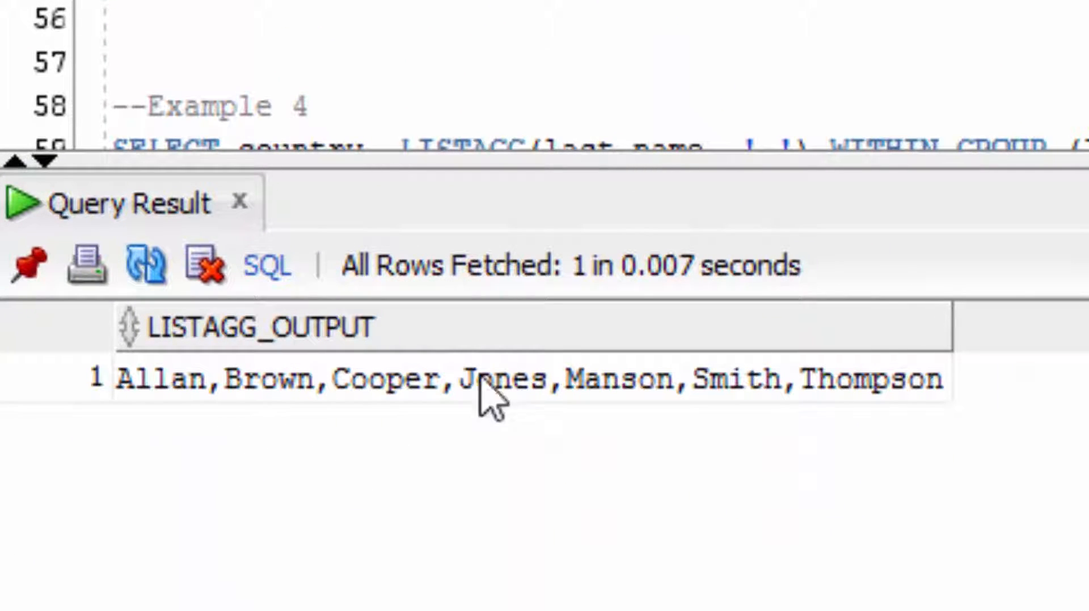
mouse_move(1034, 413)
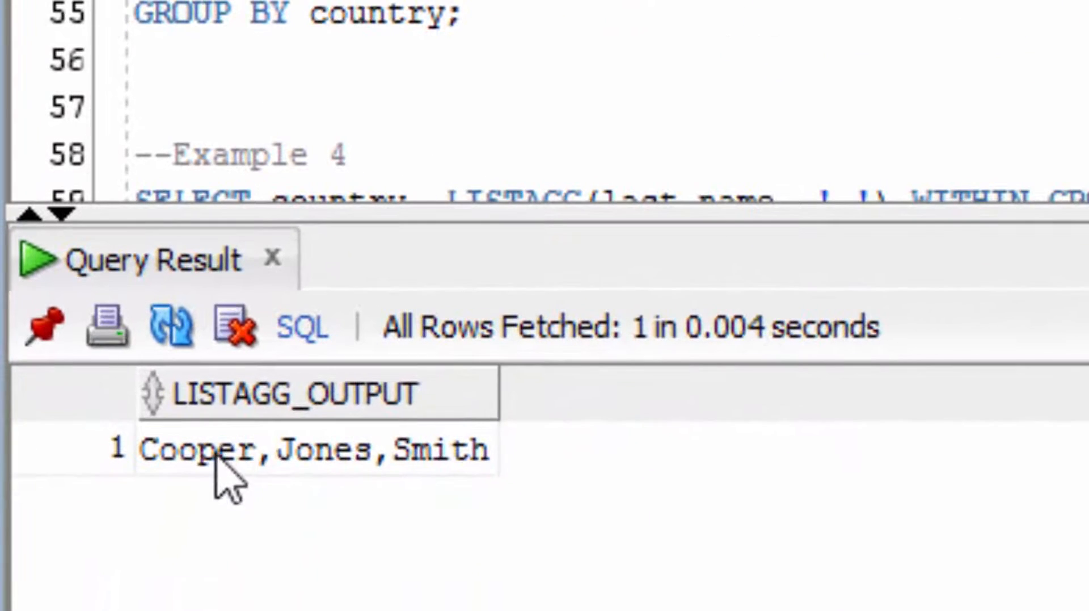
mouse_move(452, 476)
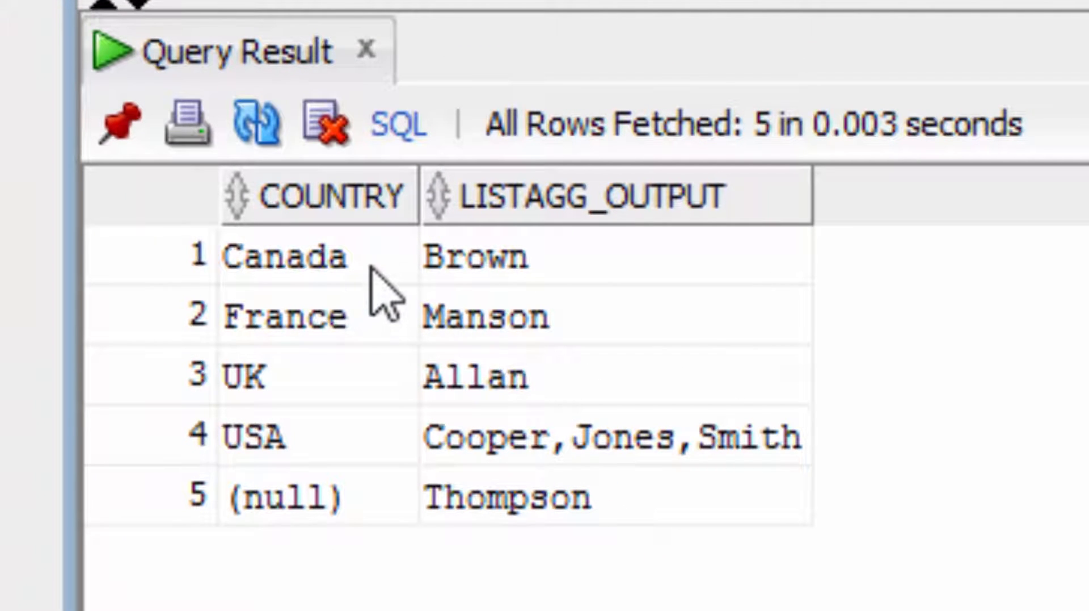
mouse_move(573, 479)
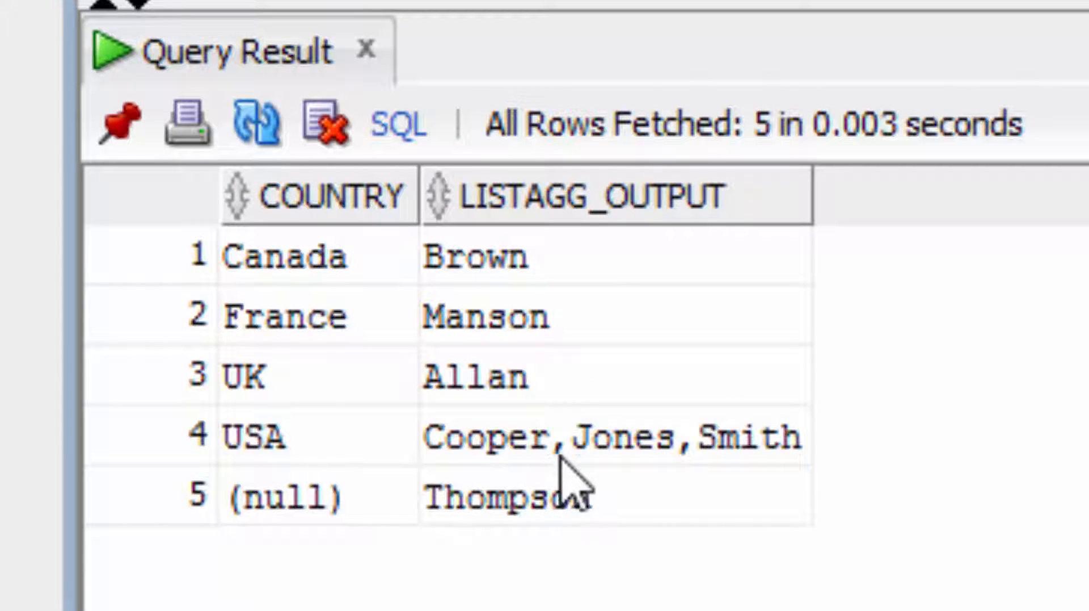
mouse_move(750, 462)
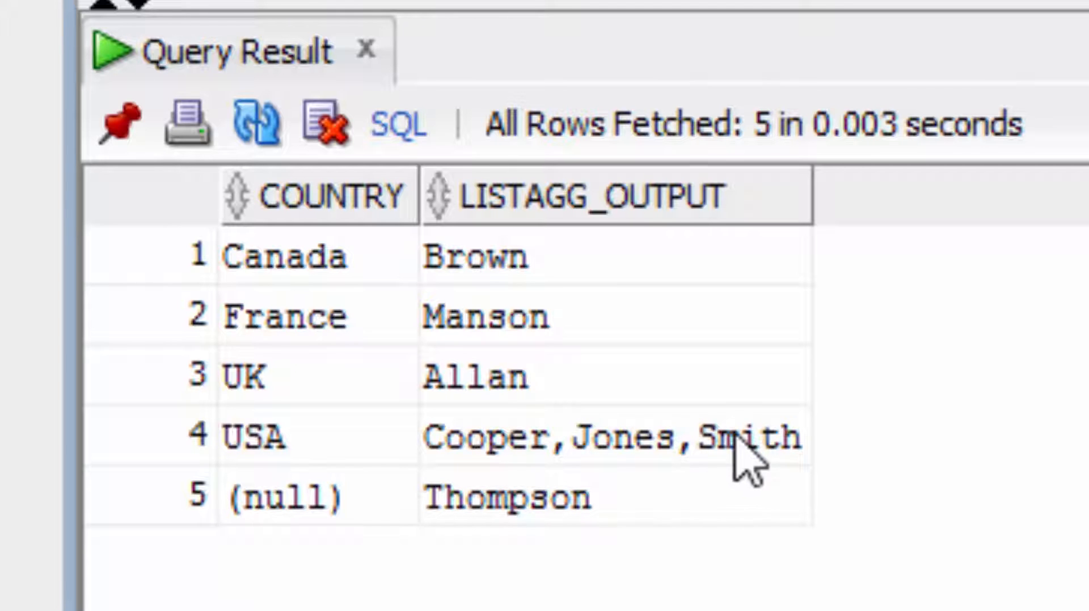
mouse_move(434, 298)
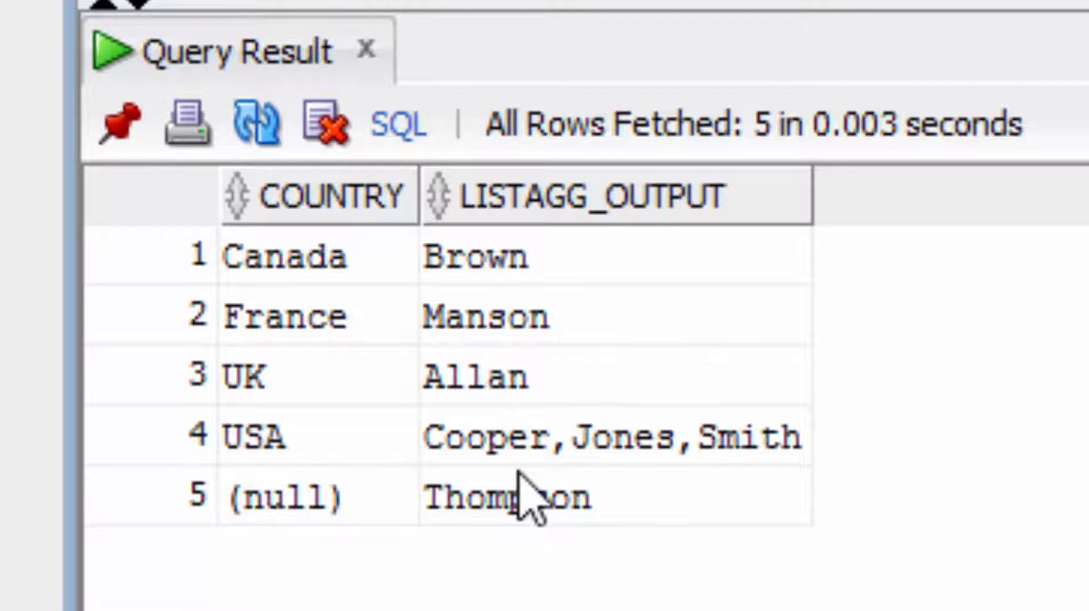
mouse_move(660, 347)
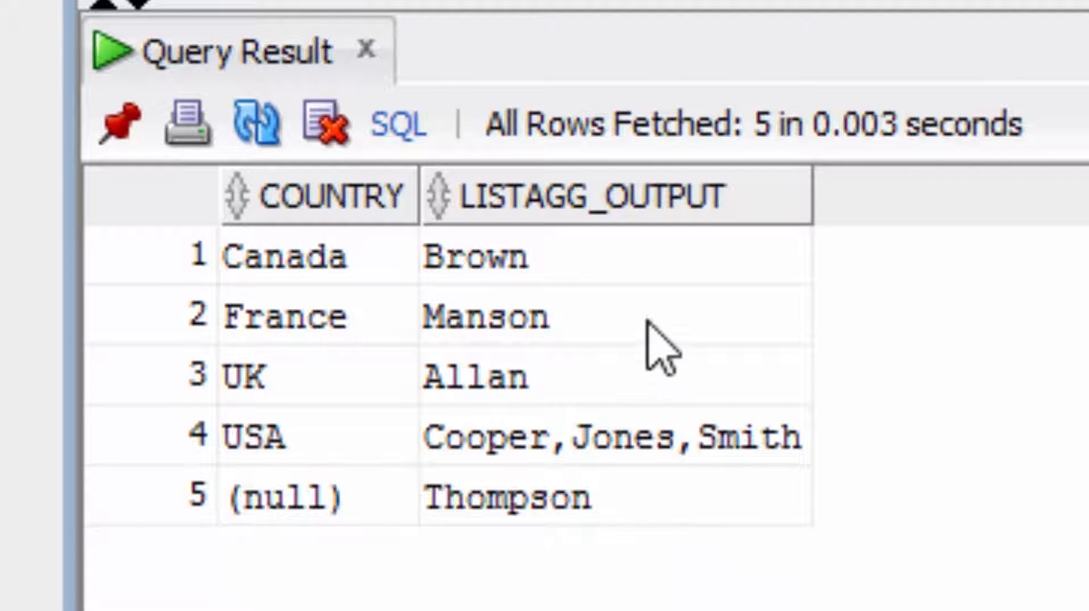
mouse_move(654, 379)
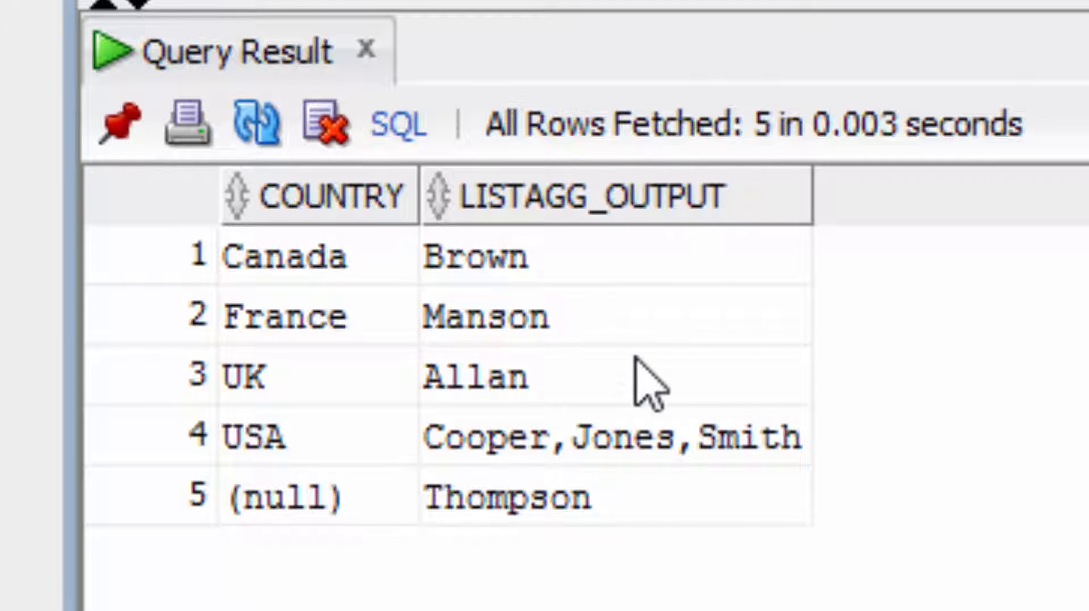
mouse_move(746, 524)
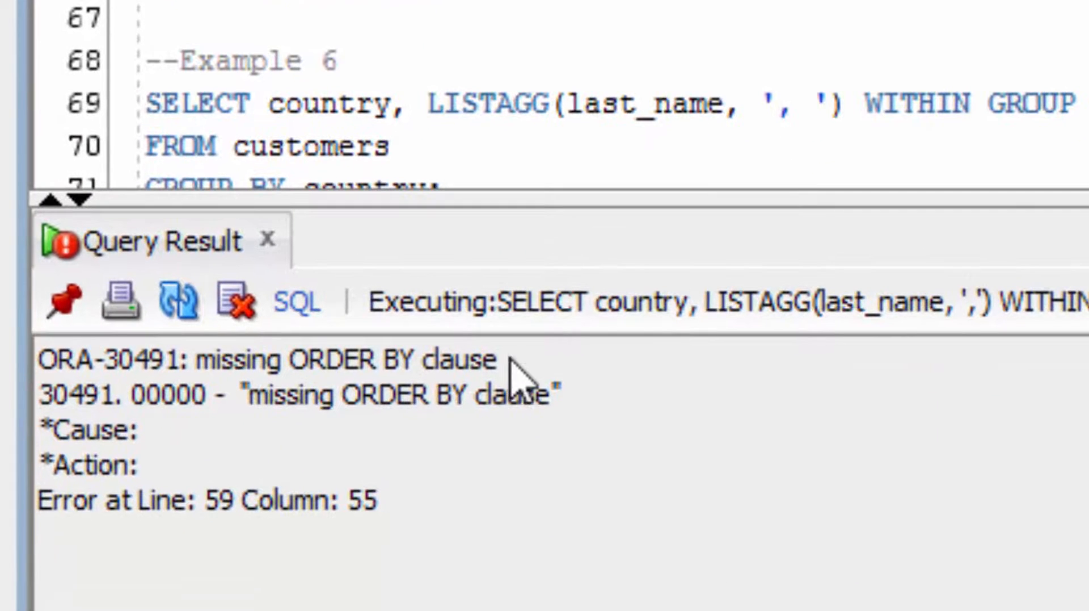
mouse_move(520, 386)
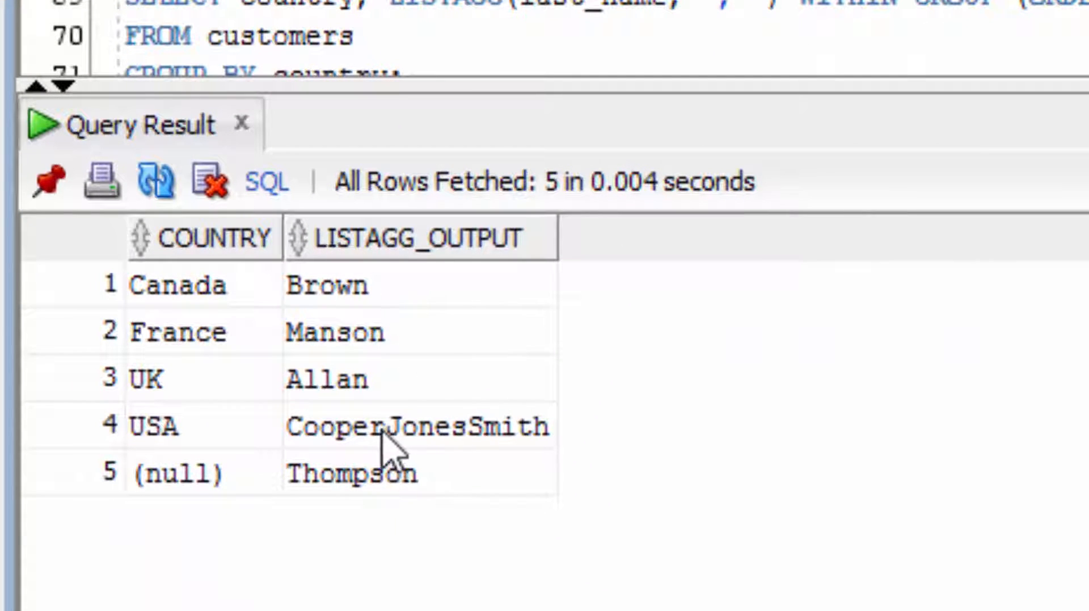
mouse_move(428, 449)
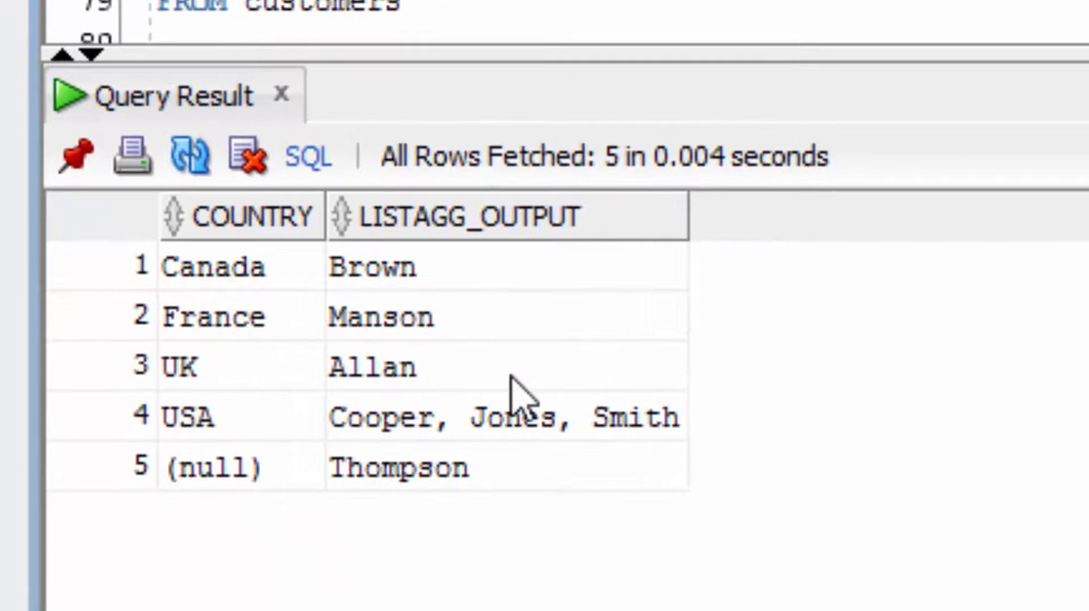
mouse_move(452, 445)
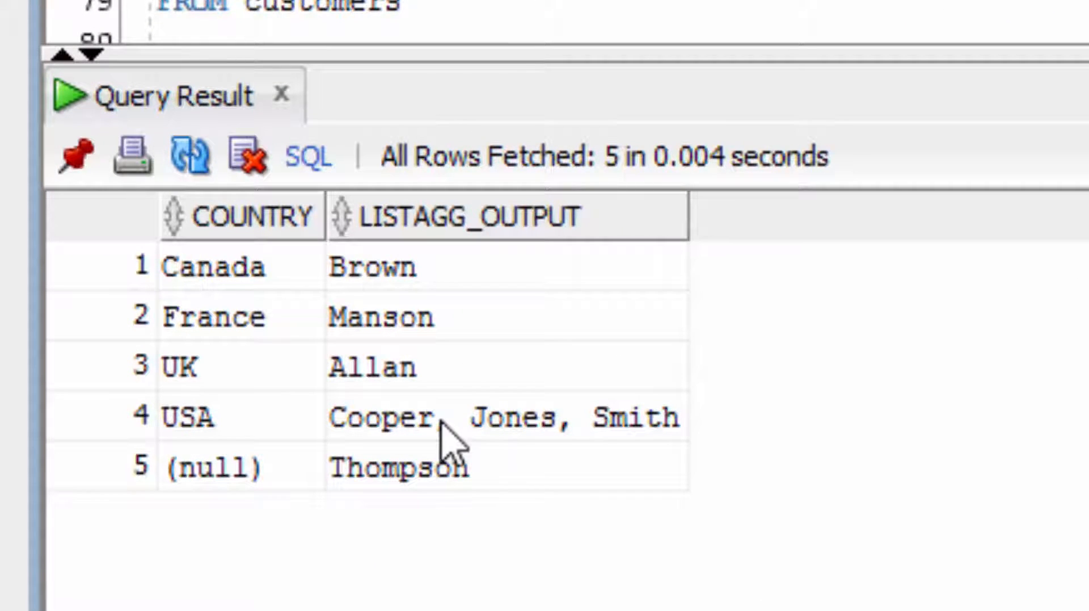
mouse_move(609, 452)
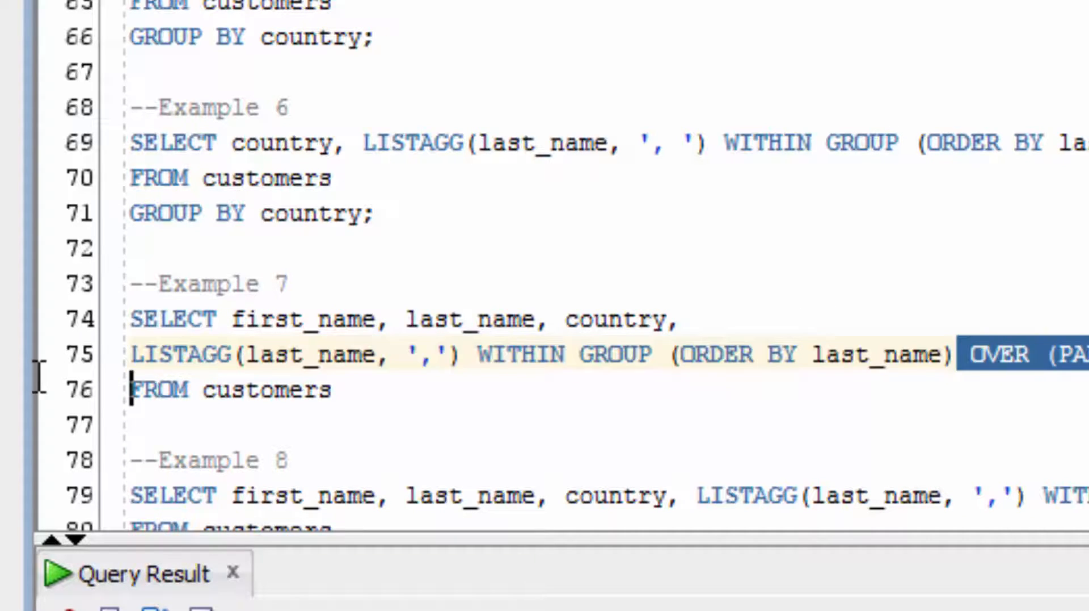
triple_click(347, 354)
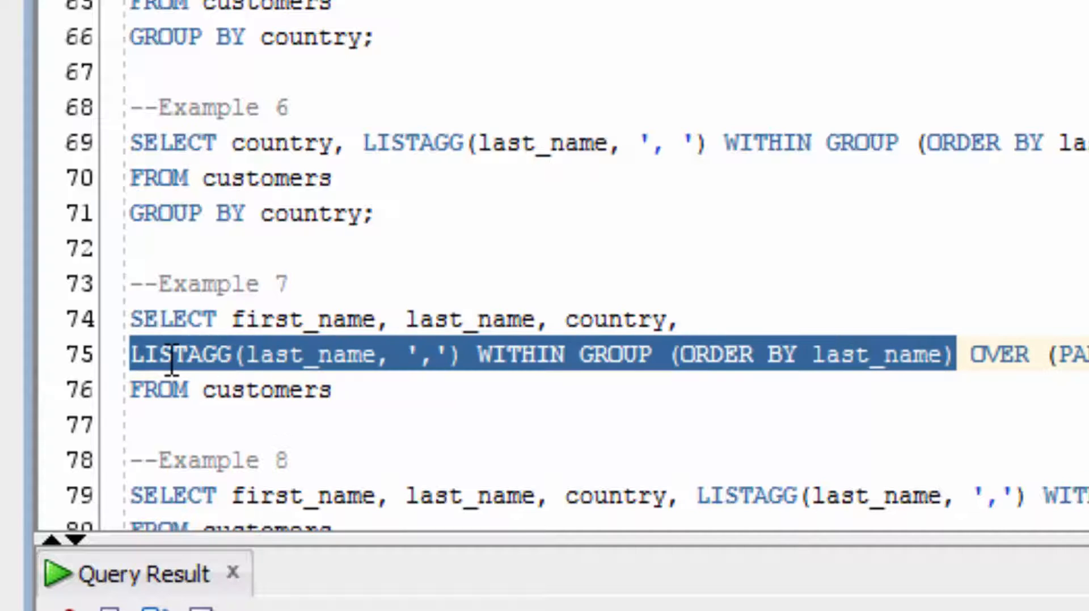
mouse_move(812, 386)
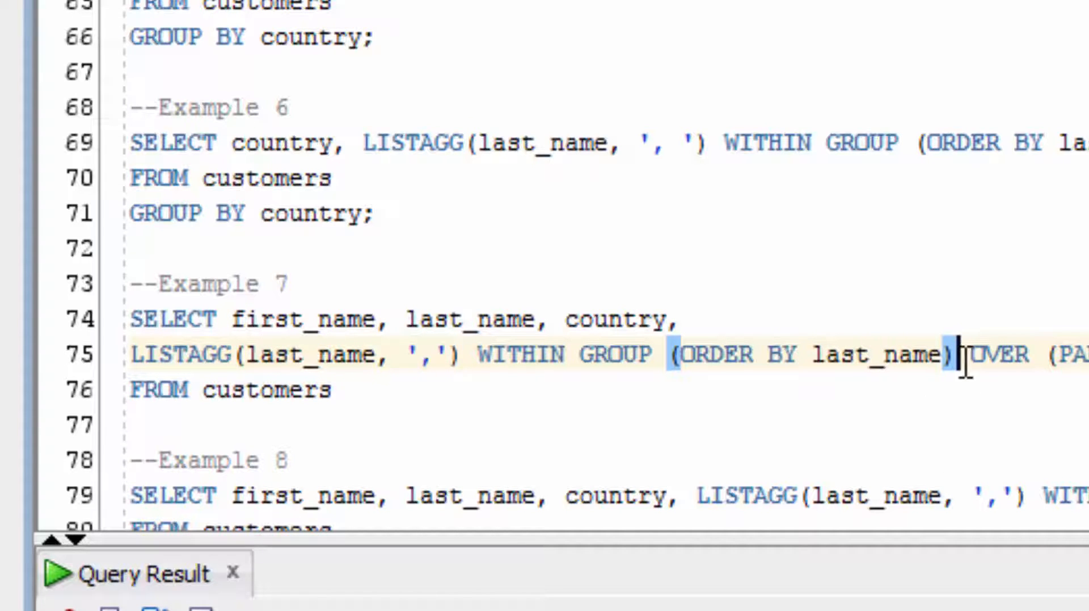
scroll(right, 3)
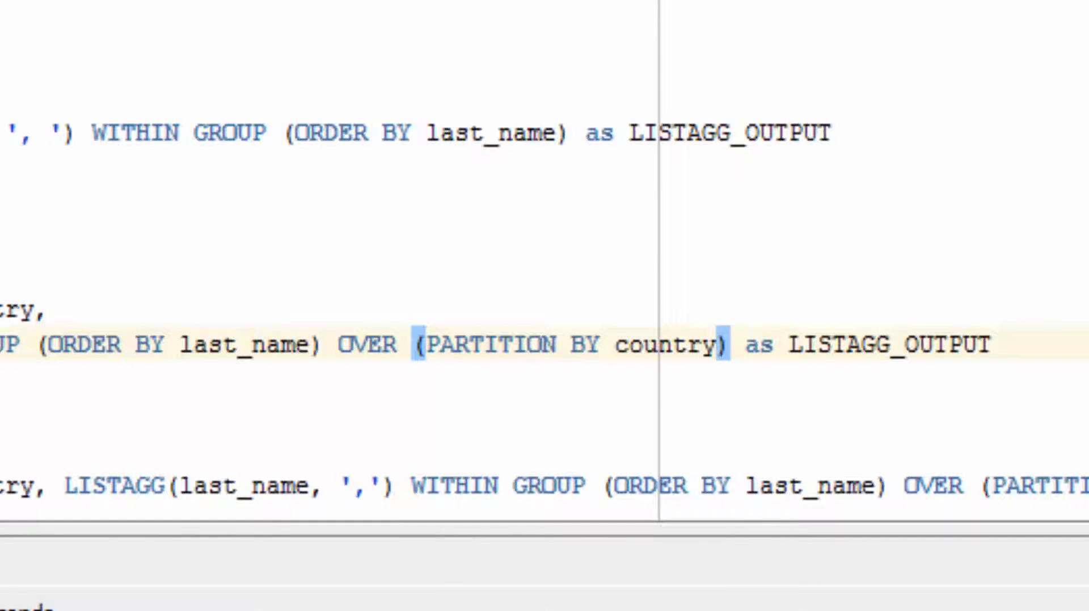
mouse_move(105, 299)
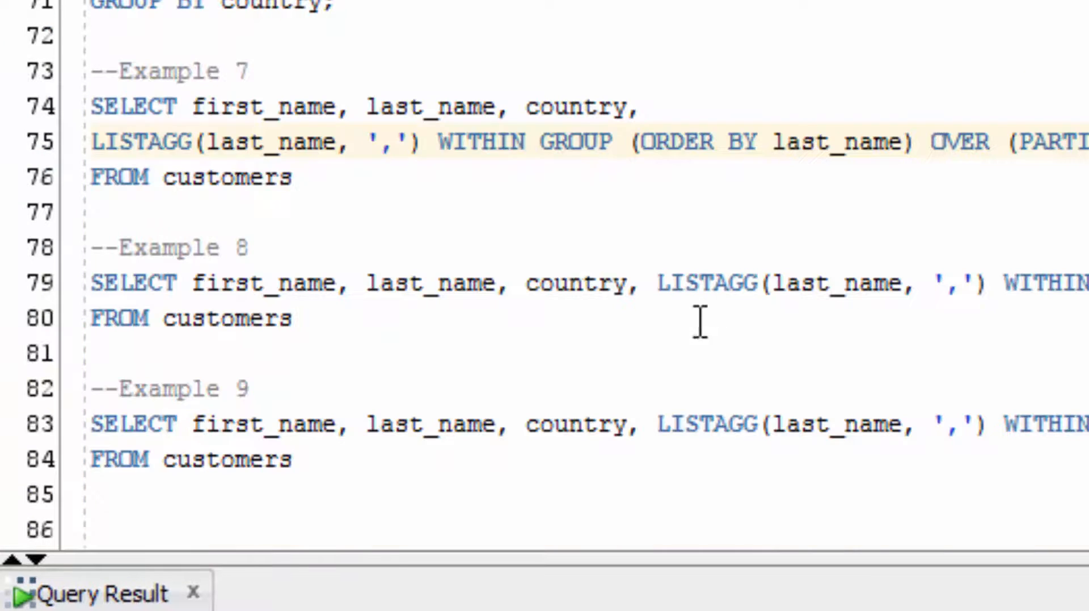
Terminate and run the country-partitioned query, then review Thompson's null-country row and the USA result Cooper,Jones,Smith.
text(;)
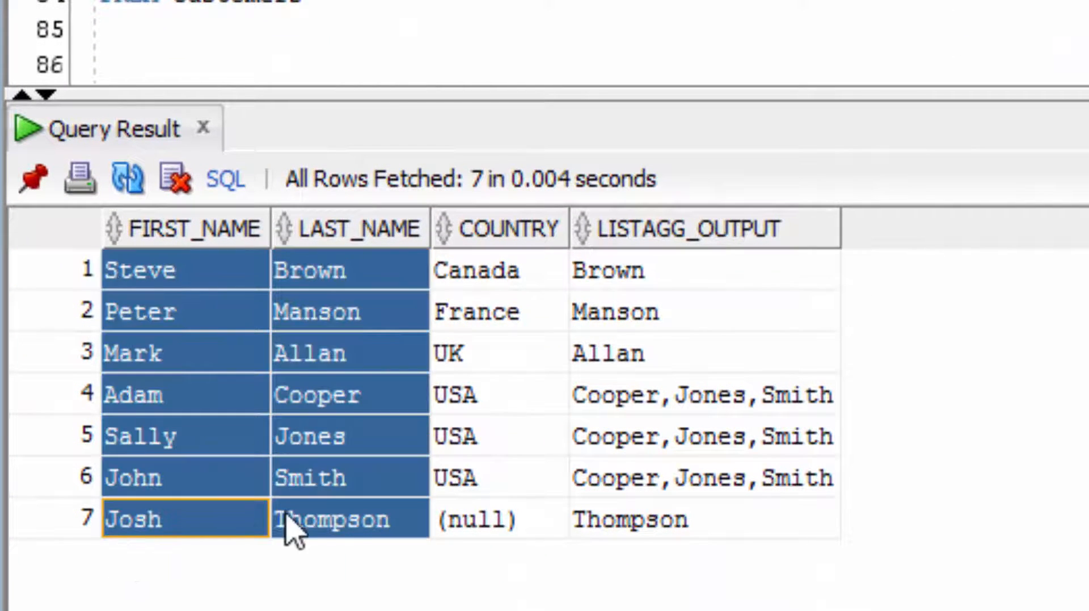
click(349, 519)
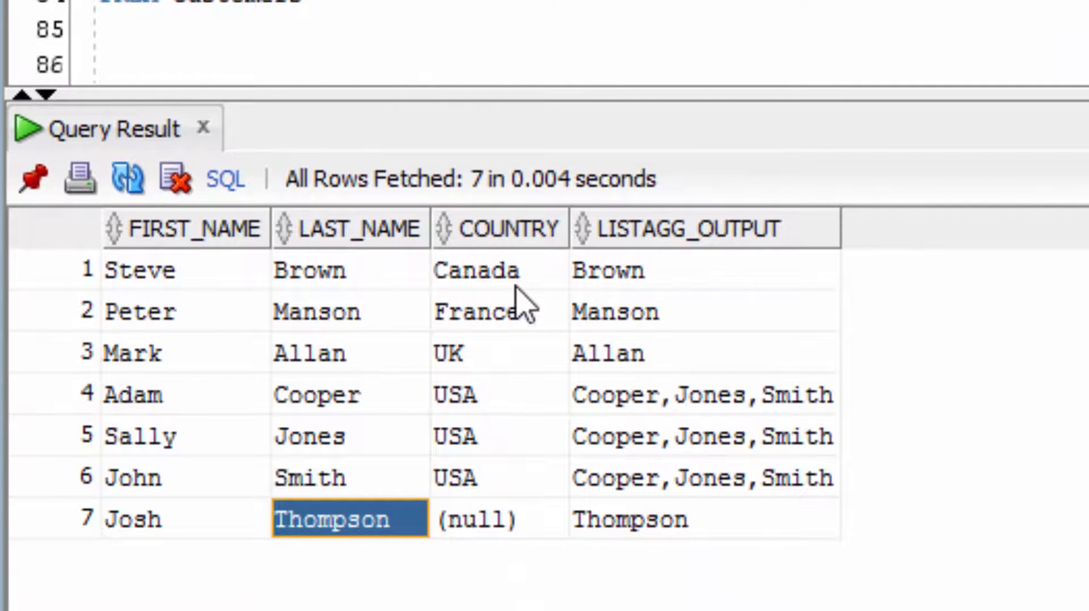
click(704, 270)
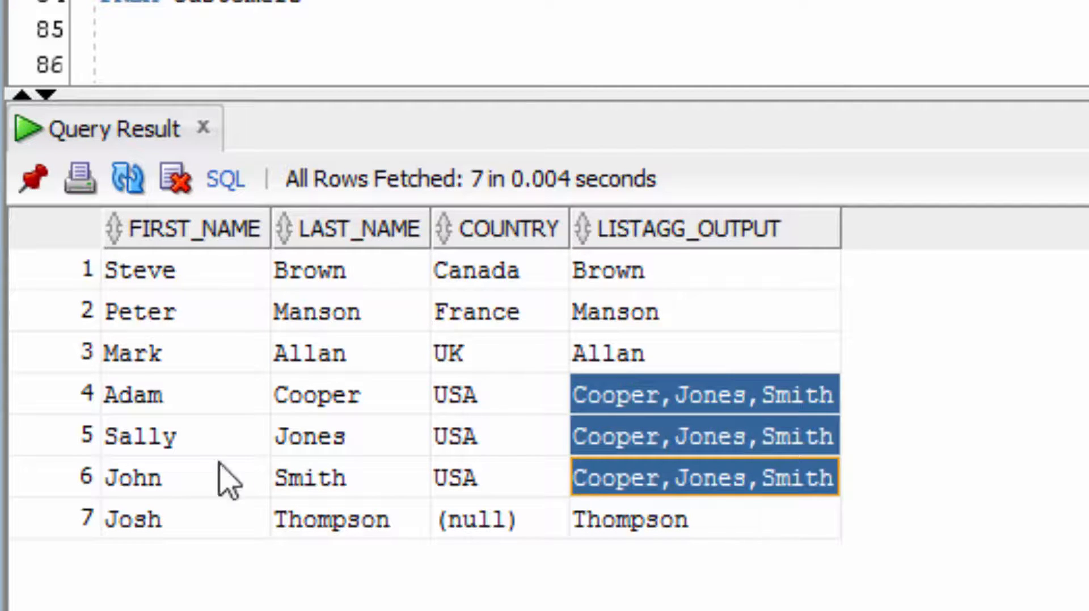
click(475, 394)
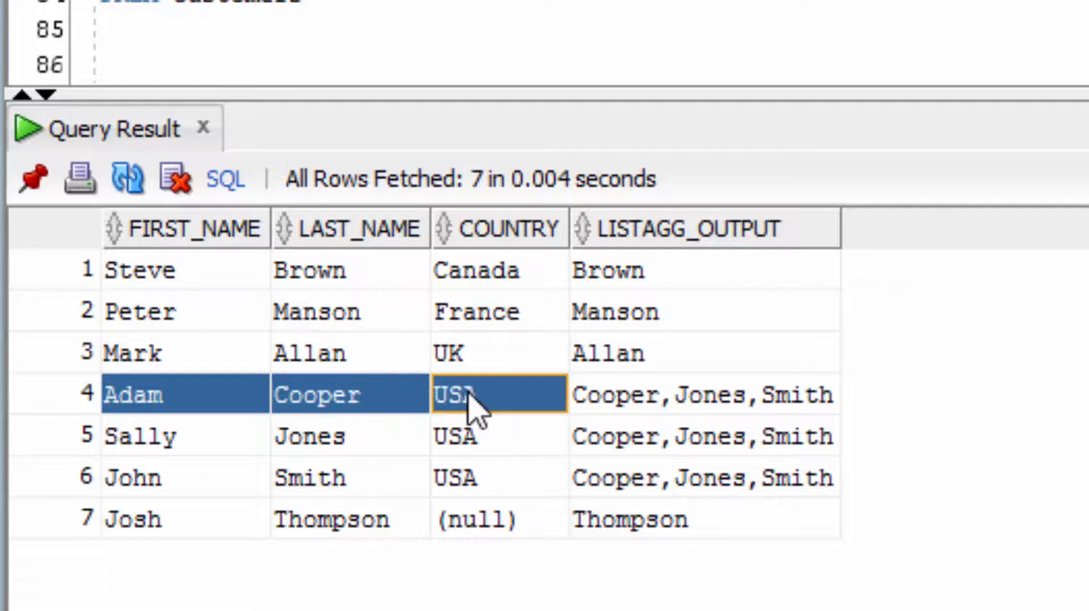
mouse_move(687, 409)
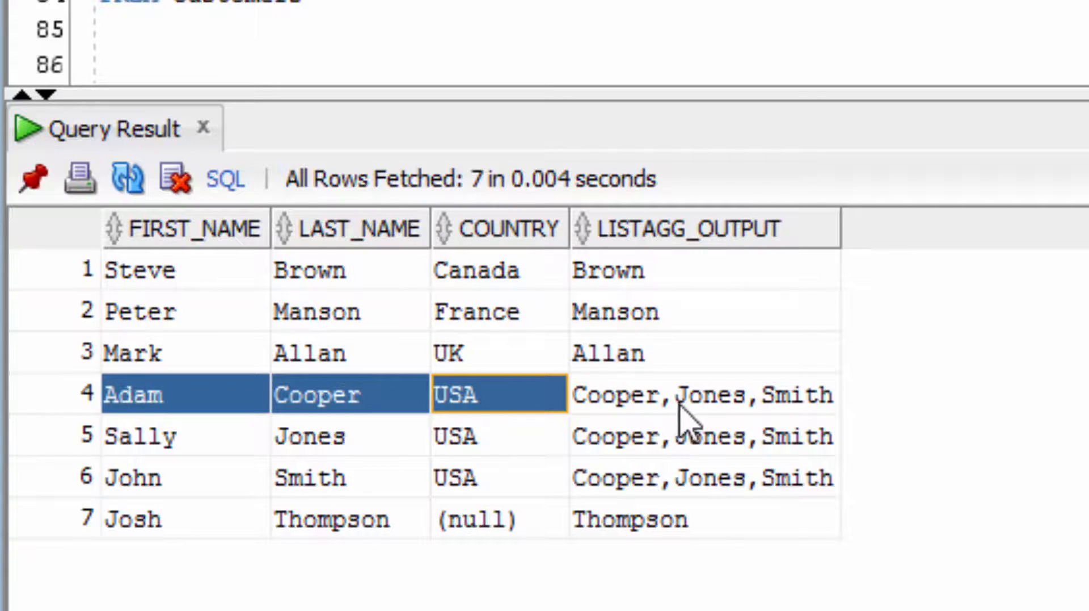
mouse_move(720, 413)
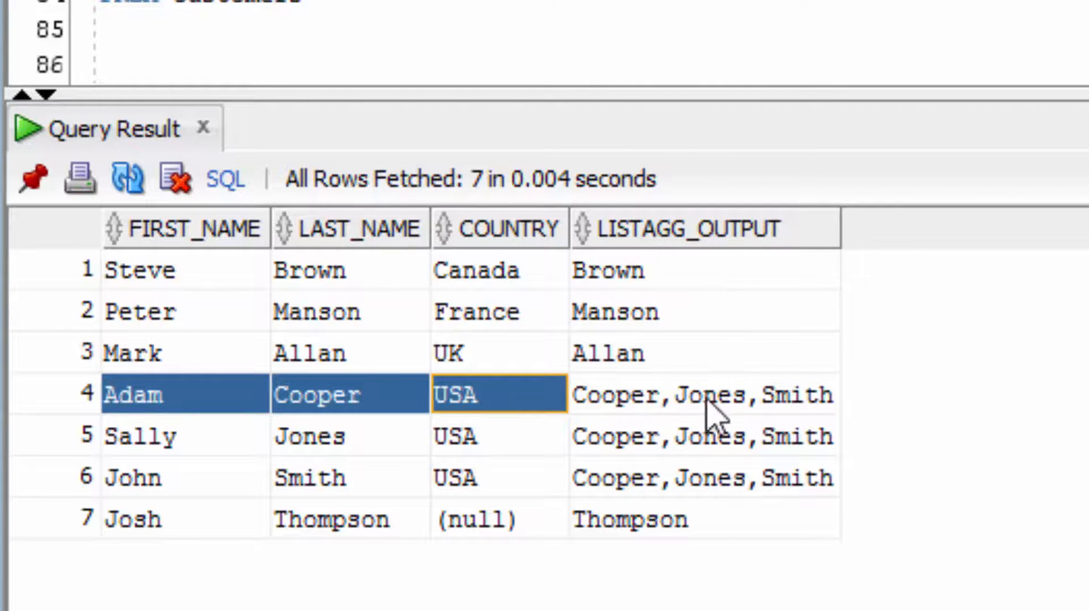
mouse_move(753, 451)
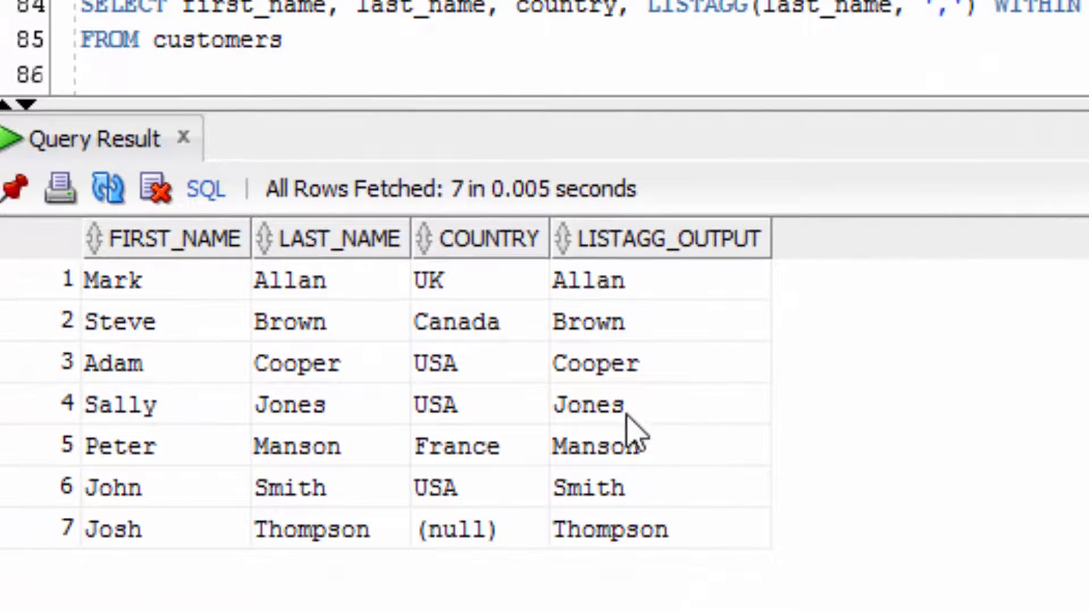
mouse_move(472, 400)
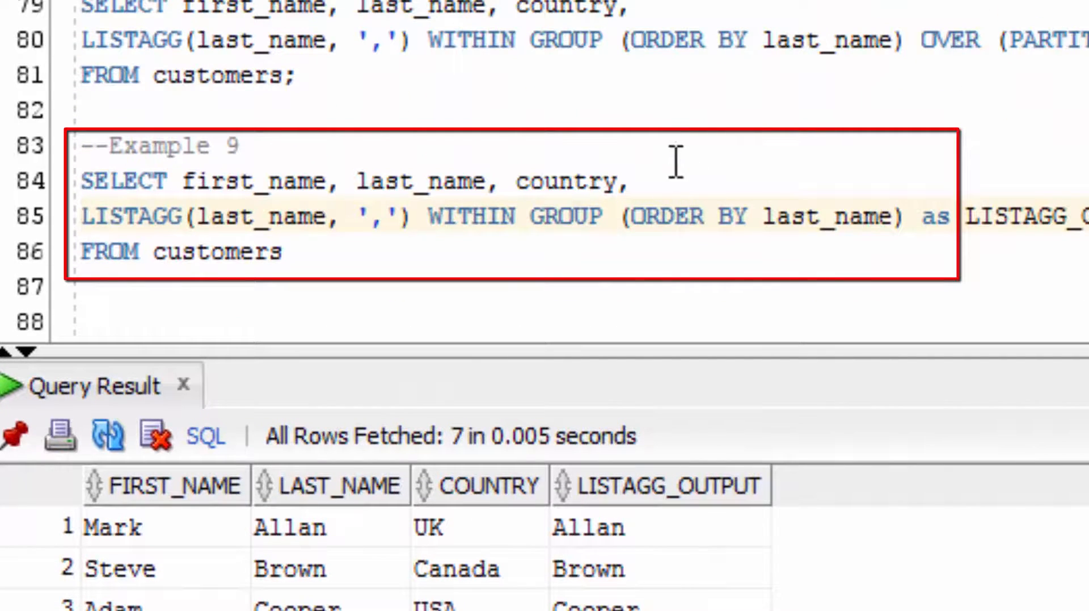
mouse_move(910, 216)
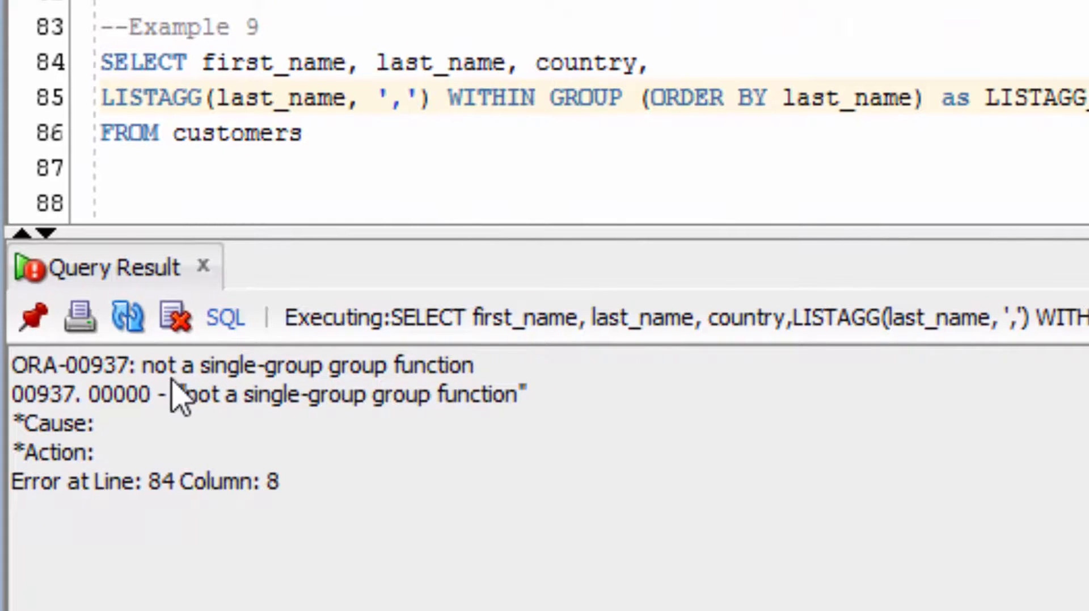
mouse_move(194, 376)
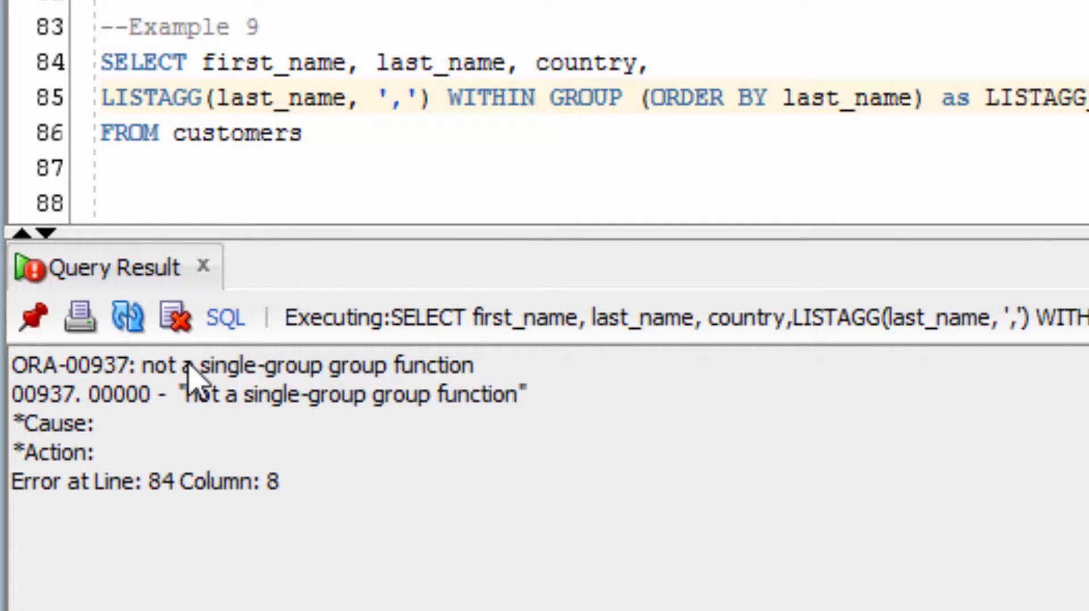
mouse_move(288, 104)
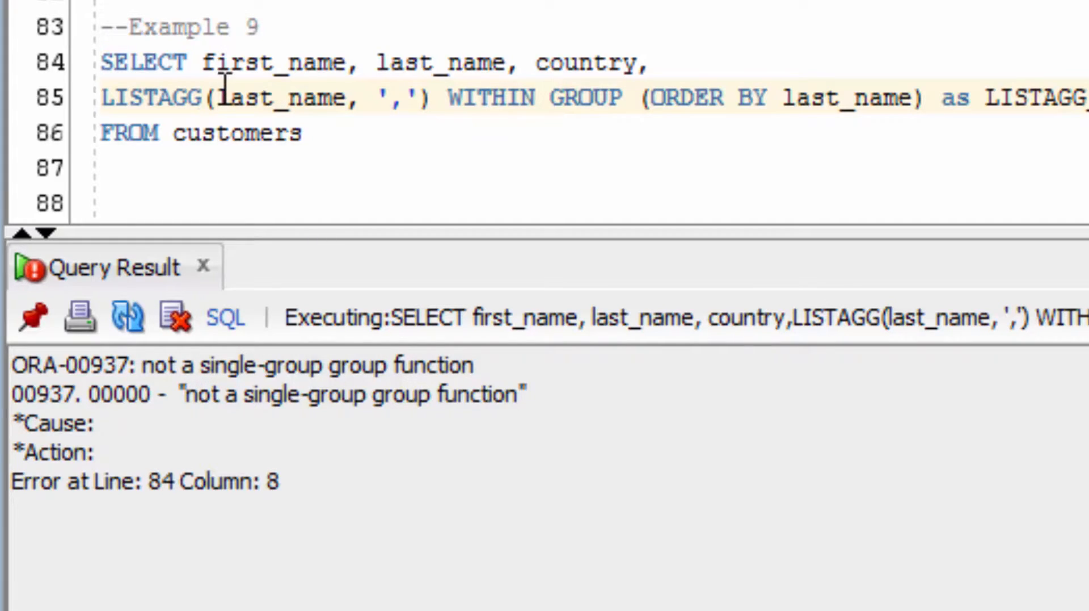
mouse_move(642, 97)
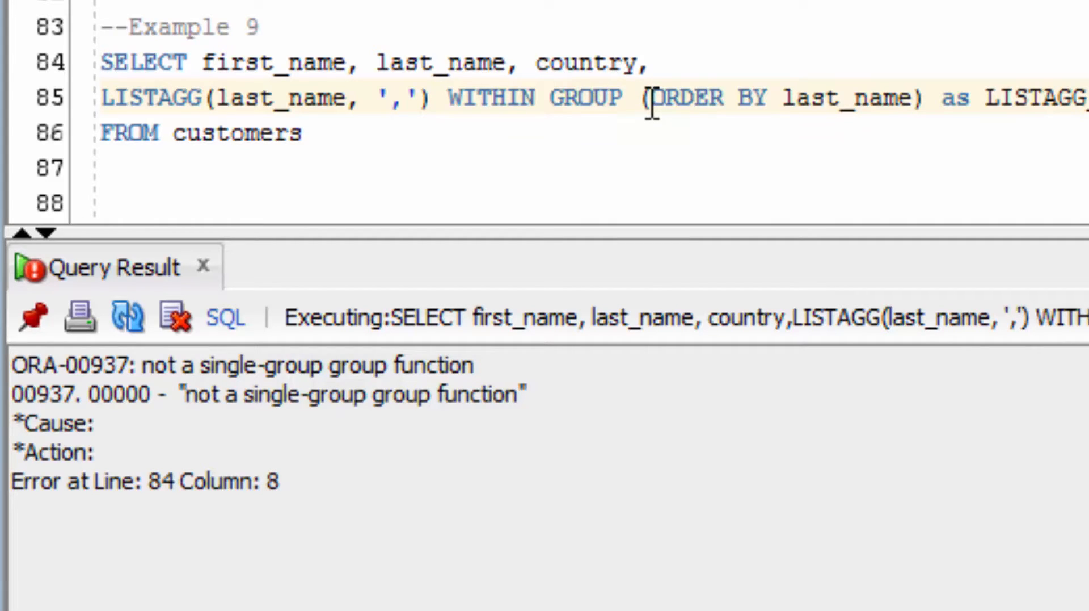
mouse_move(924, 97)
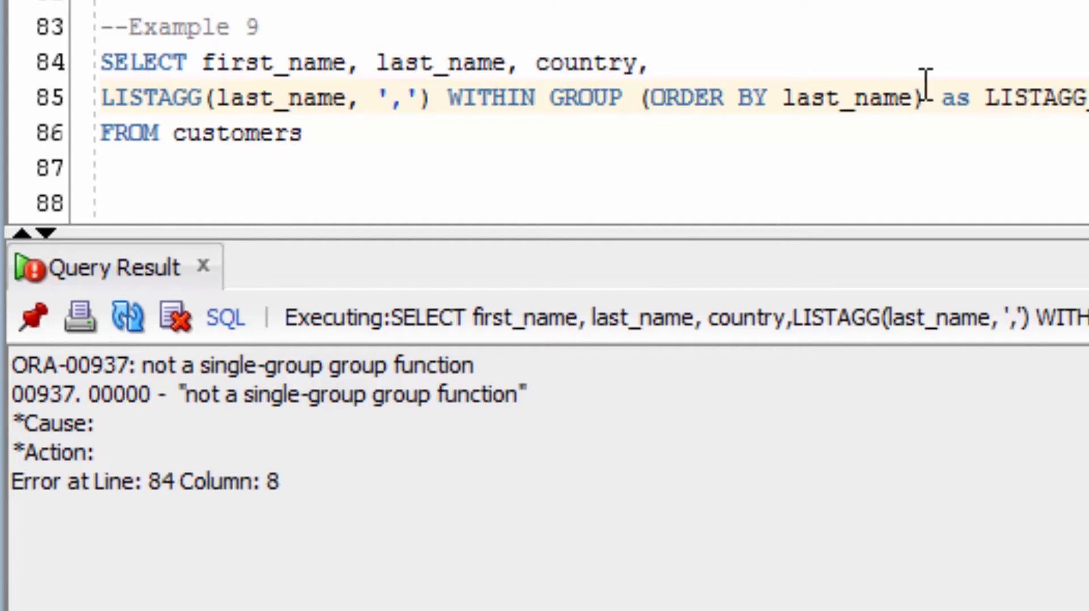